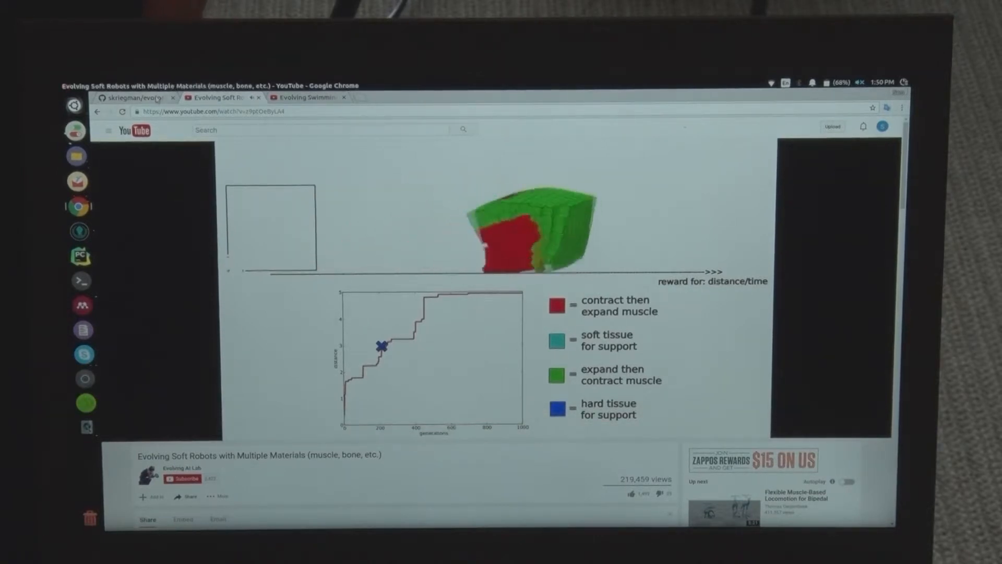
Switch to the skriegman/evosoro tab and scroll its README to the Citing section
click(133, 98)
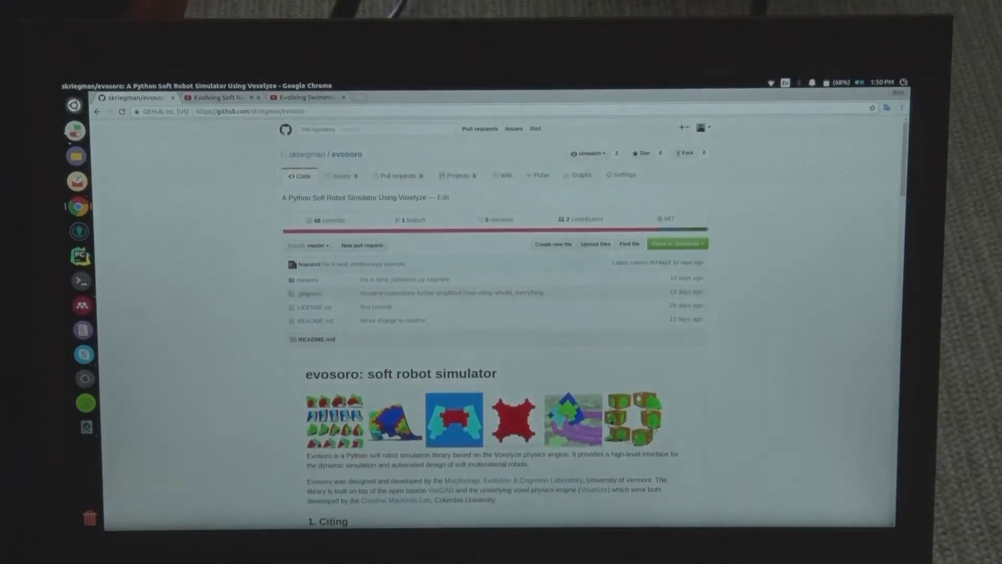
scroll(down, 3)
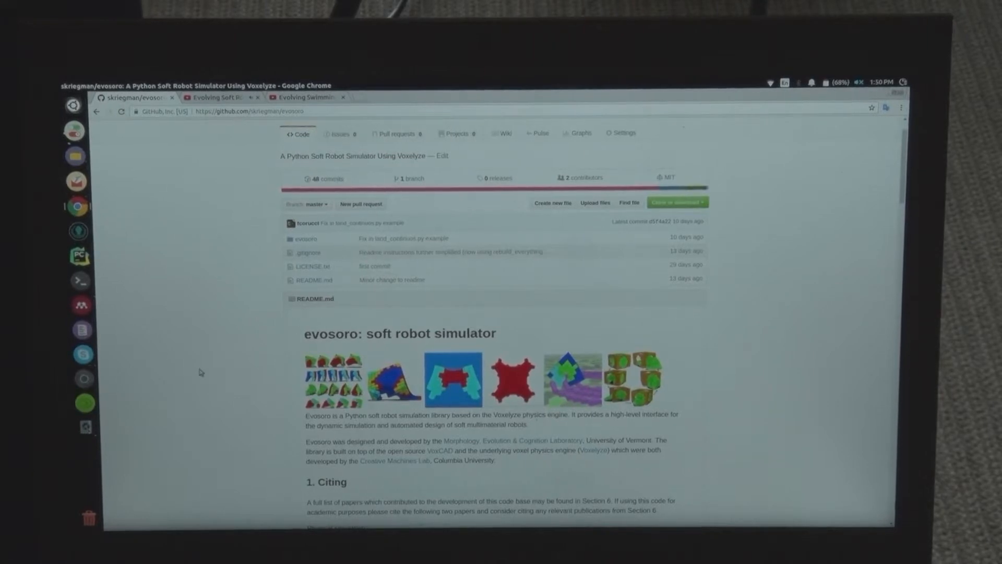
scroll(down, 3)
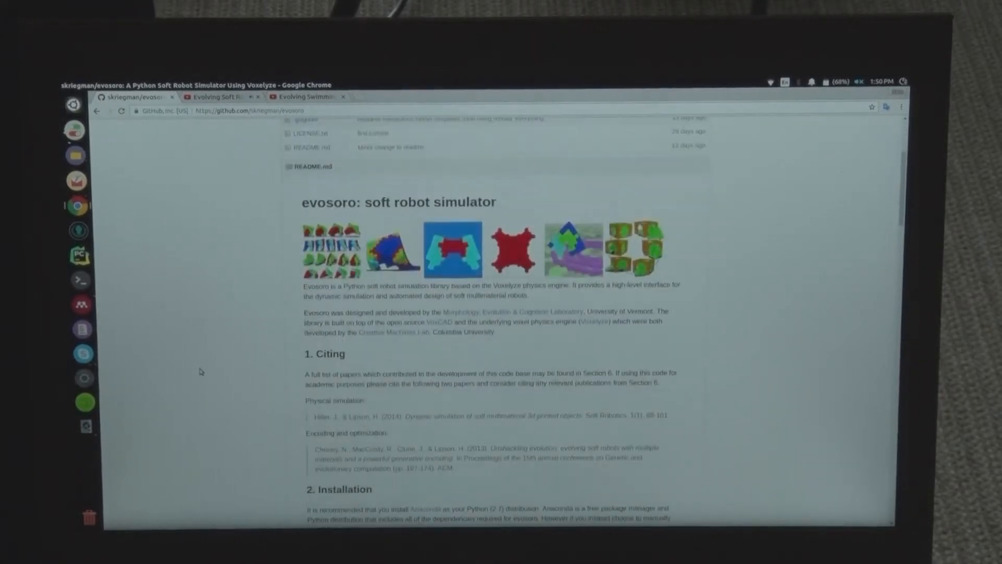
Scroll to the git install, repo clone, and VoxCad build commands under Installation
scroll(down, 3)
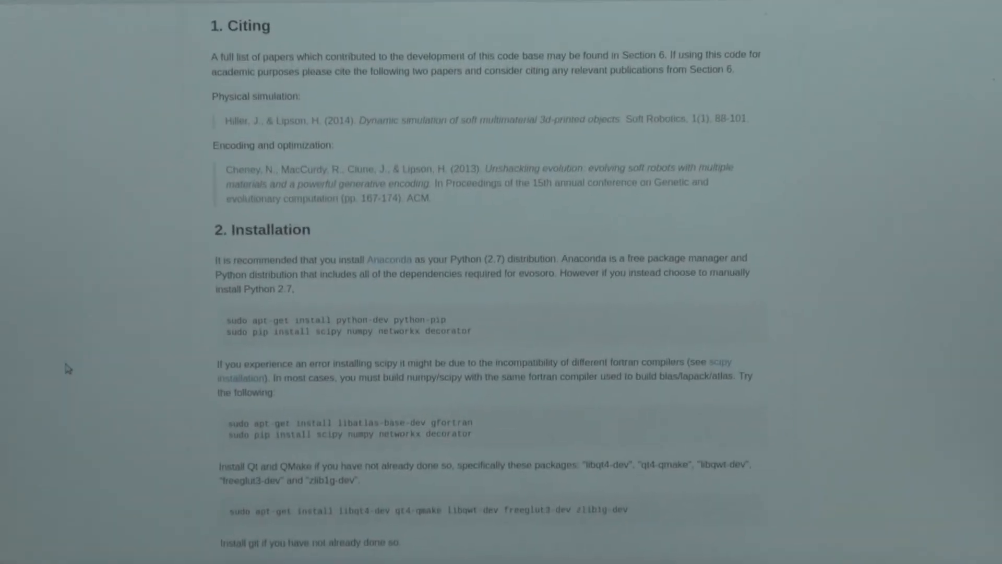
scroll(down, 3)
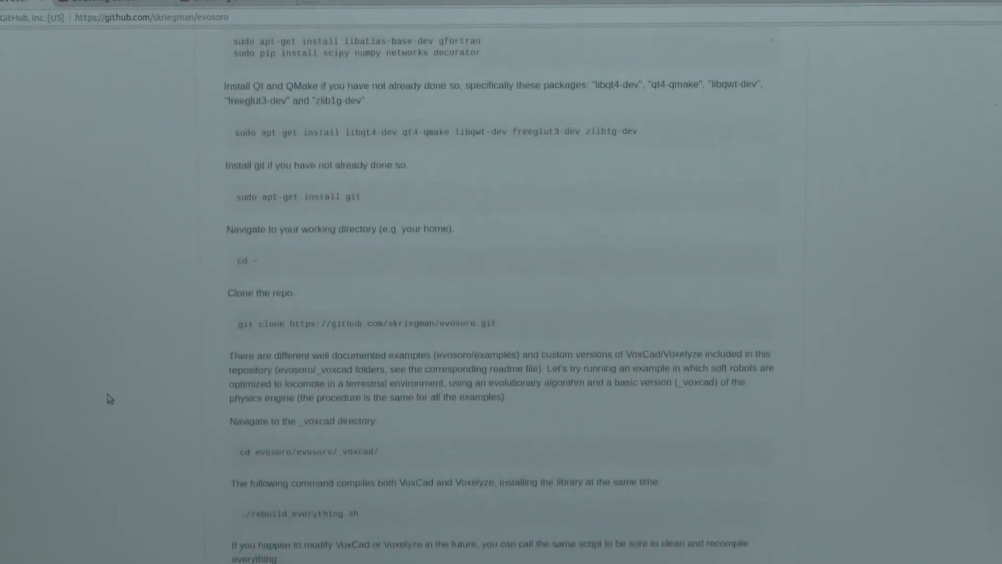